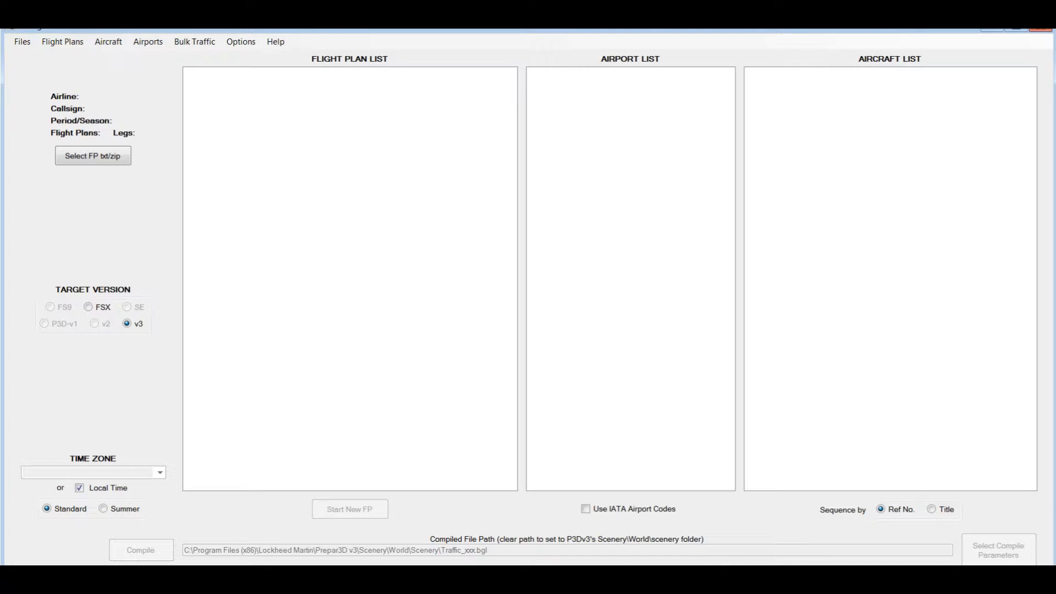
Step: Load Traffic_LOZAI_Domestic_AAE_FSX.bgl from the scenery folder via Open Traffic File
left_click(21, 42)
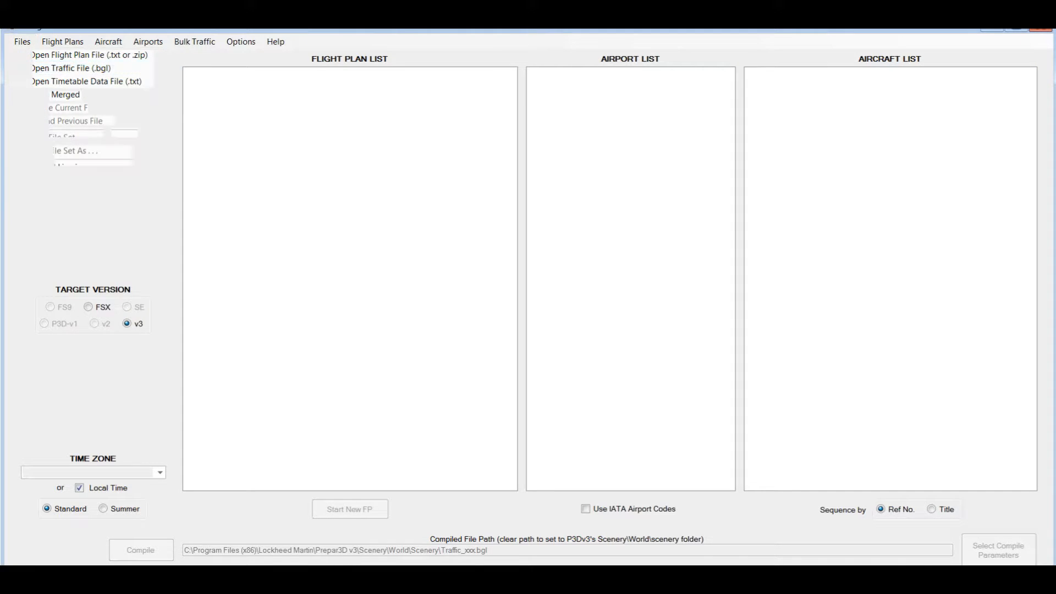
left_click(69, 67)
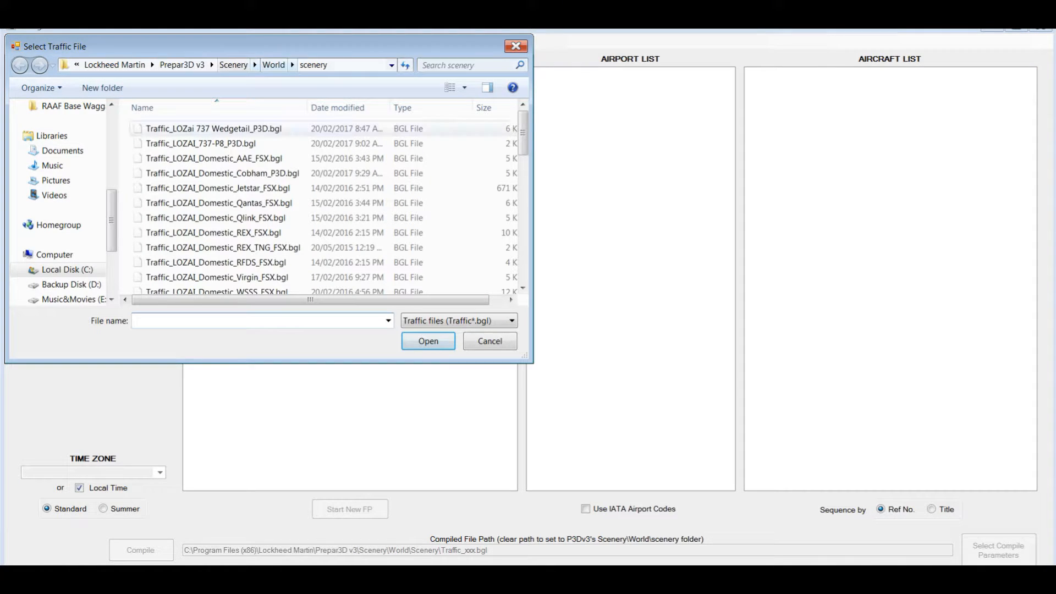
left_click(213, 129)
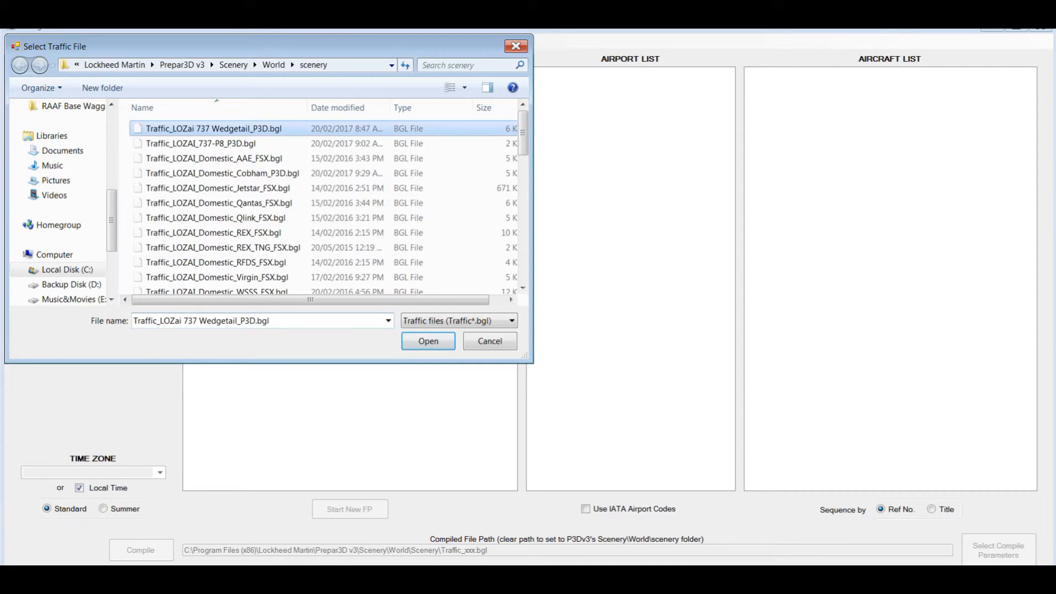
left_click(214, 158)
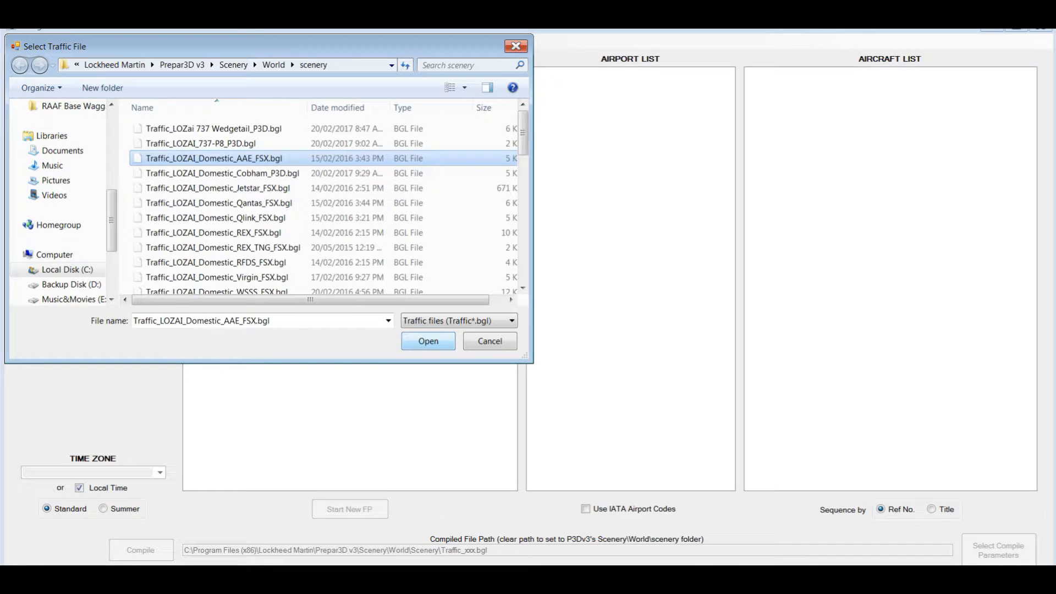
left_click(427, 342)
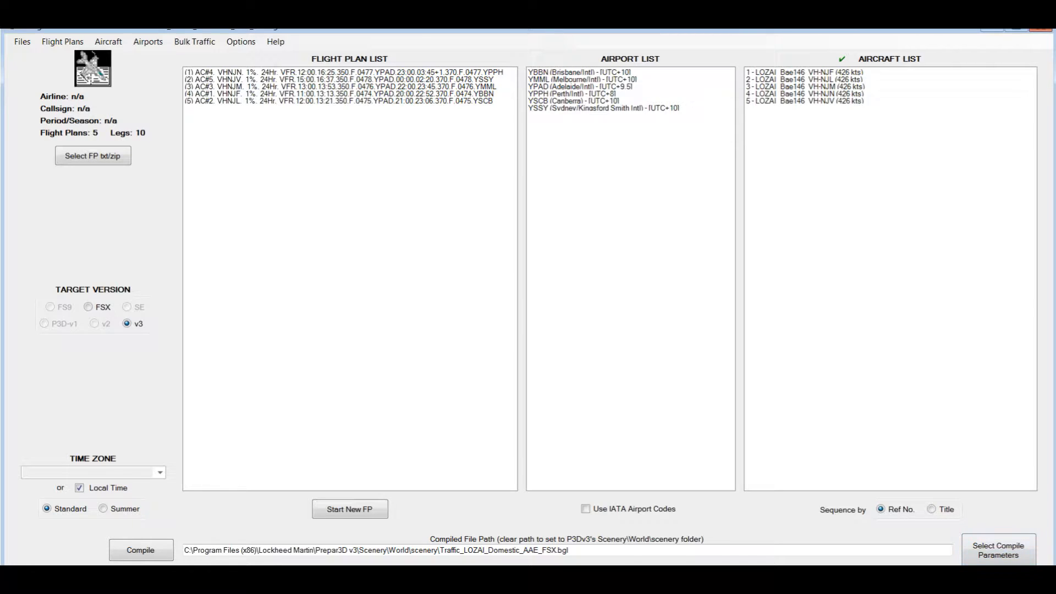
Step: Compile the traffic for Prepar3D v3 as Traffic_LOZAI_Domestic_AAE_P3D.bgl
left_click(999, 550)
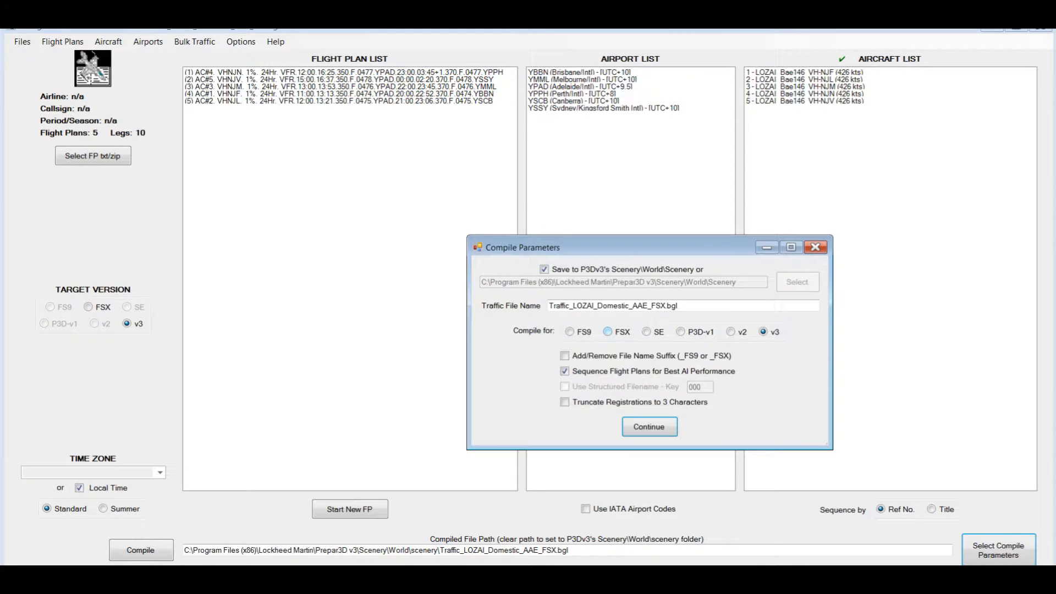
left_click(605, 331)
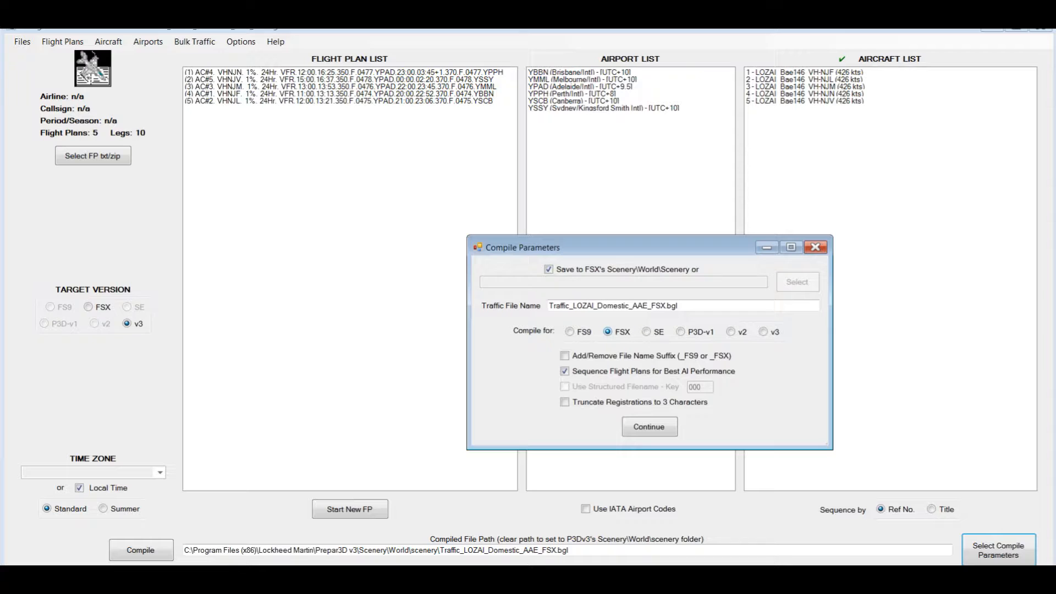
left_click(646, 331)
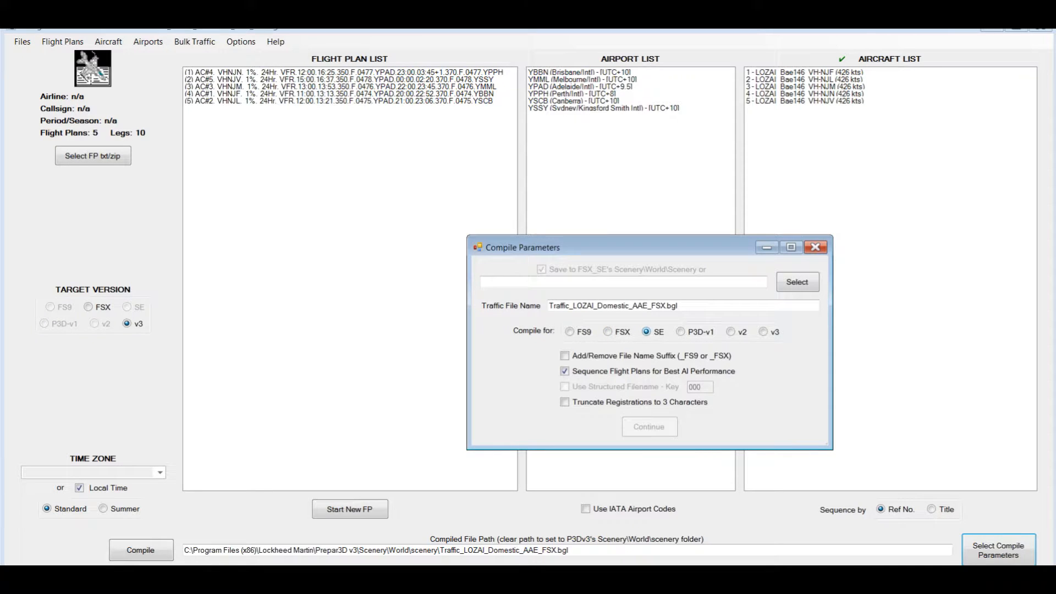
left_click(681, 331)
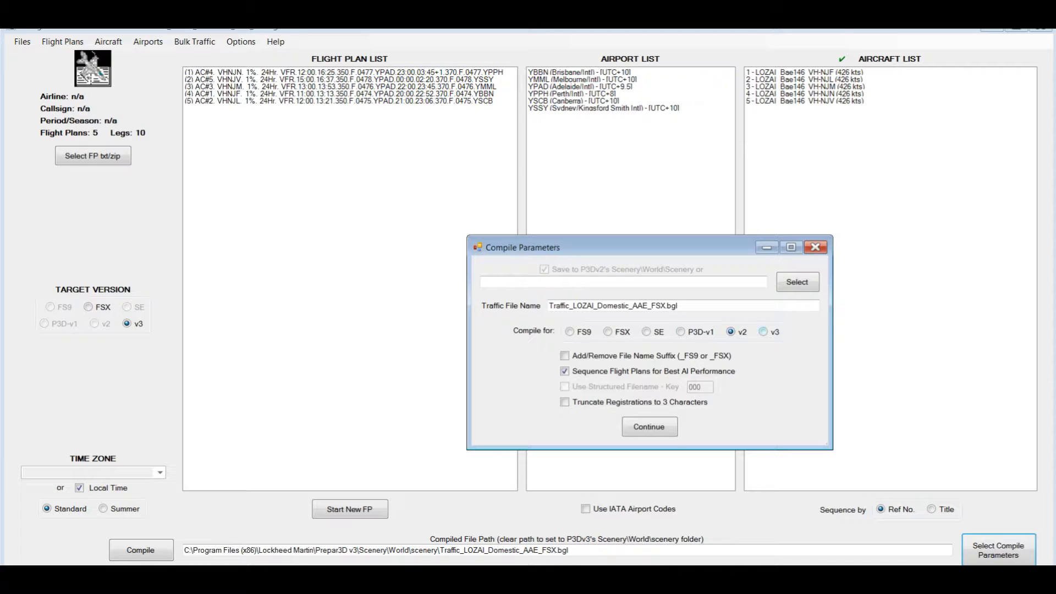
left_click(764, 331)
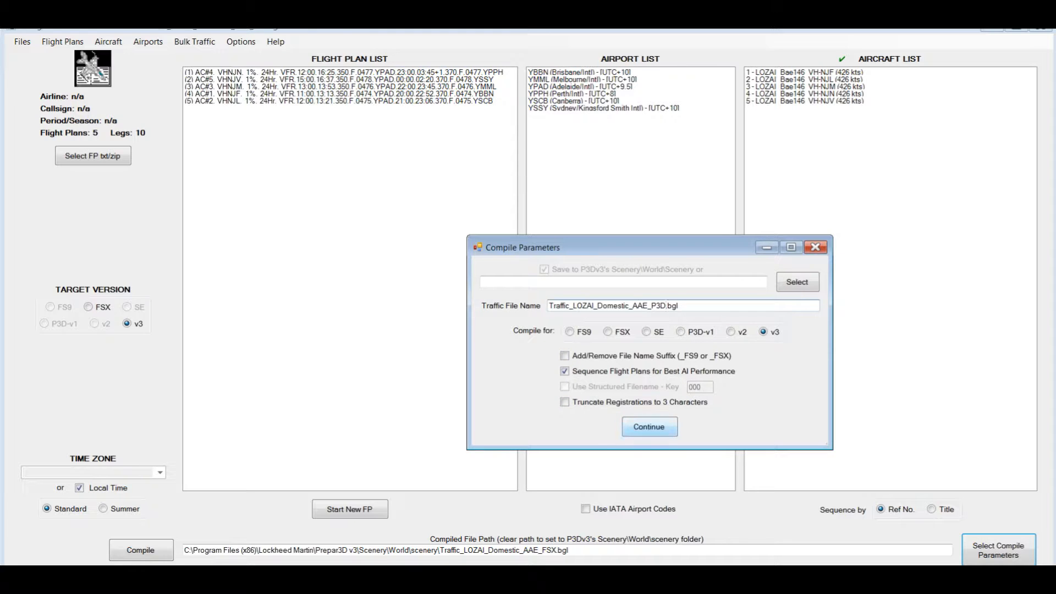
left_click(649, 427)
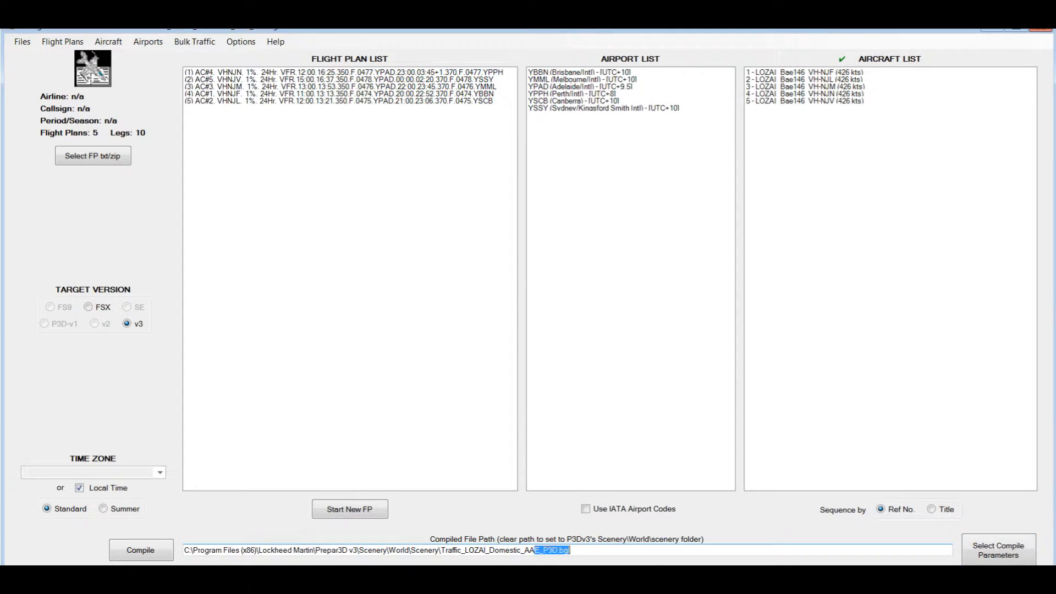
type("AE_P3D.bgl")
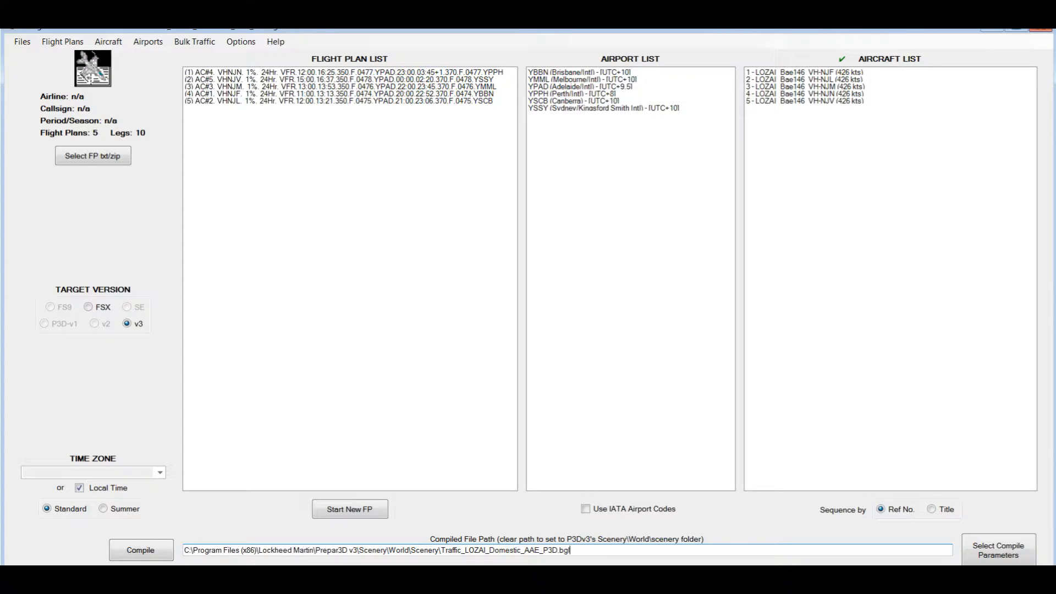
left_click(140, 549)
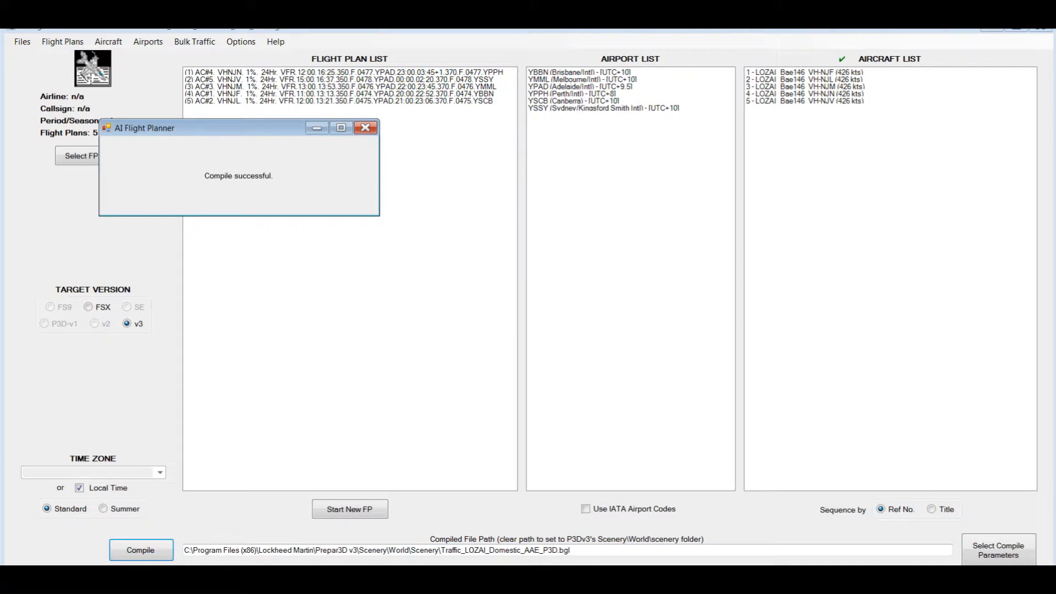
Step: Dismiss the 'Compile successful' message box
left_click(365, 127)
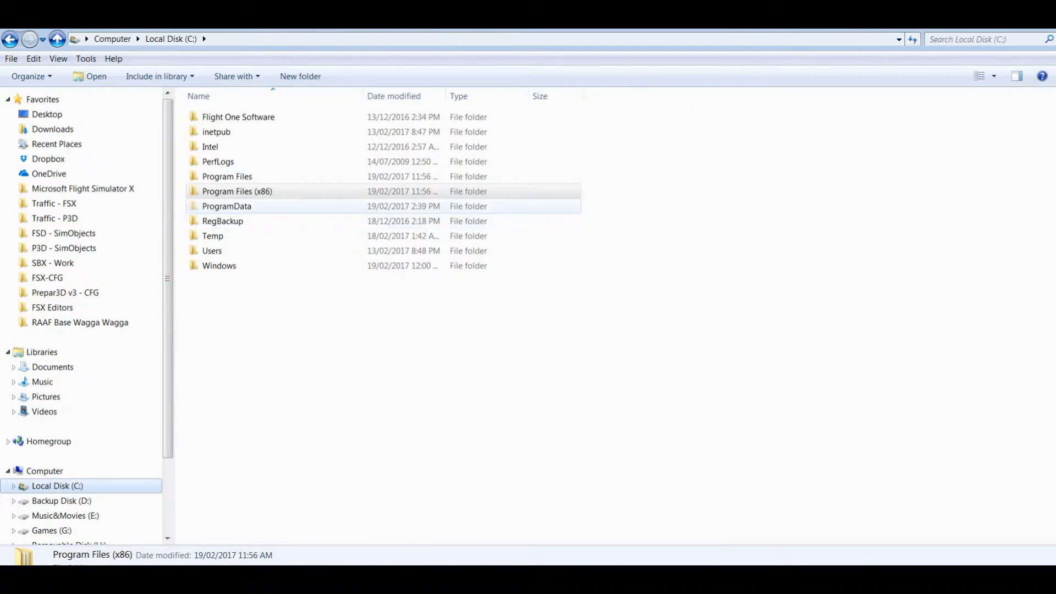
Step: Set Explorer's folder options to show hidden files, folders and drives
left_click(226, 206)
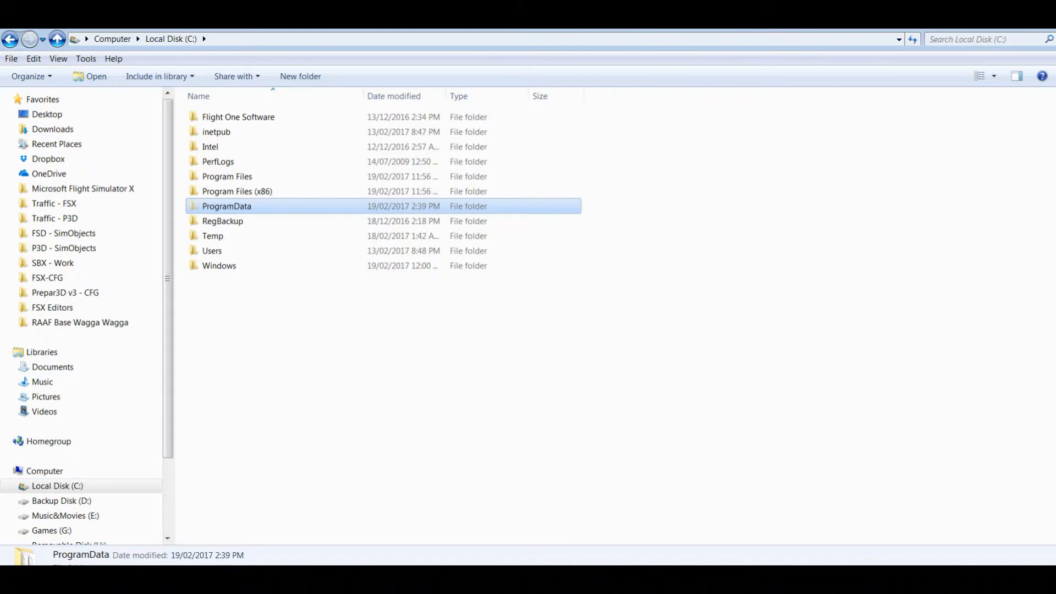
left_click(86, 59)
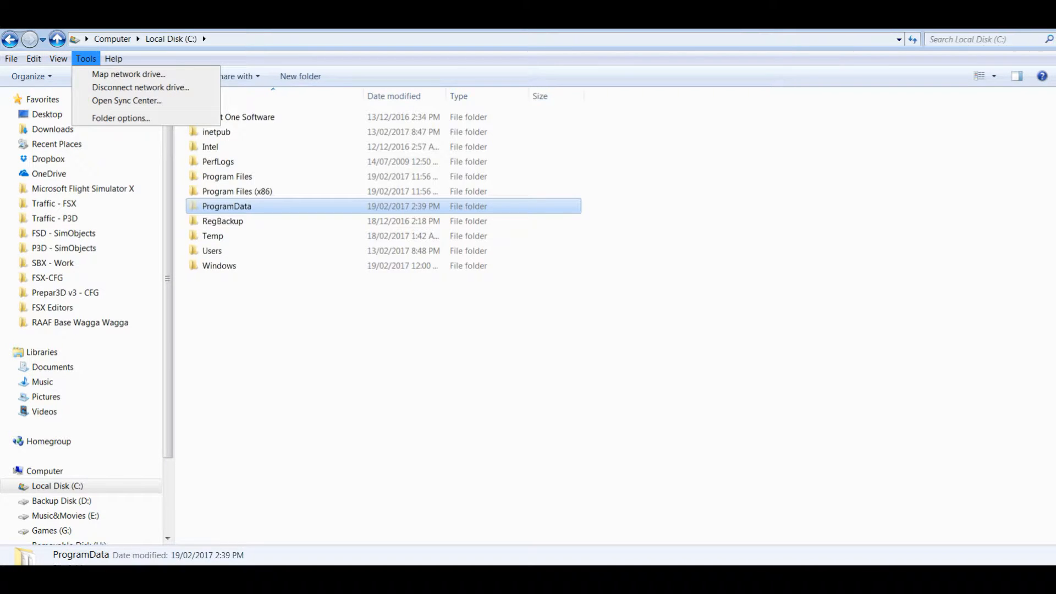
left_click(120, 117)
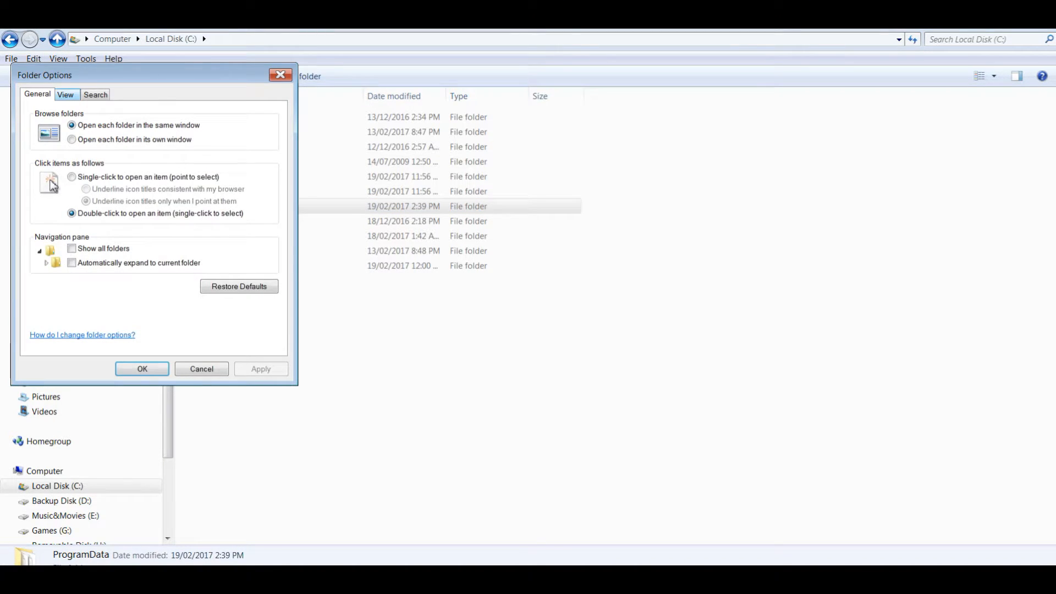
left_click(65, 94)
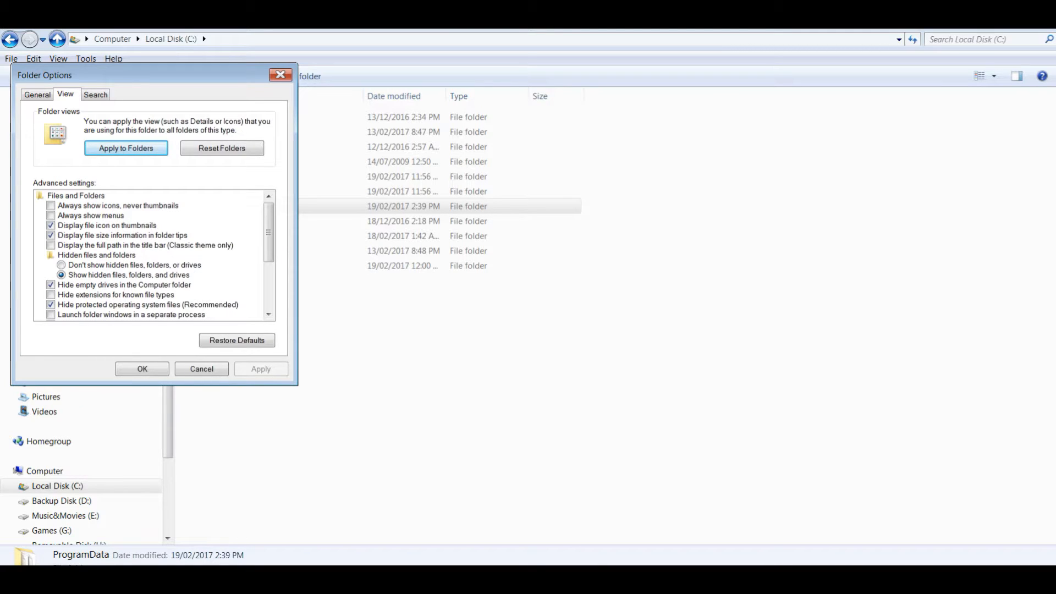
left_click(141, 369)
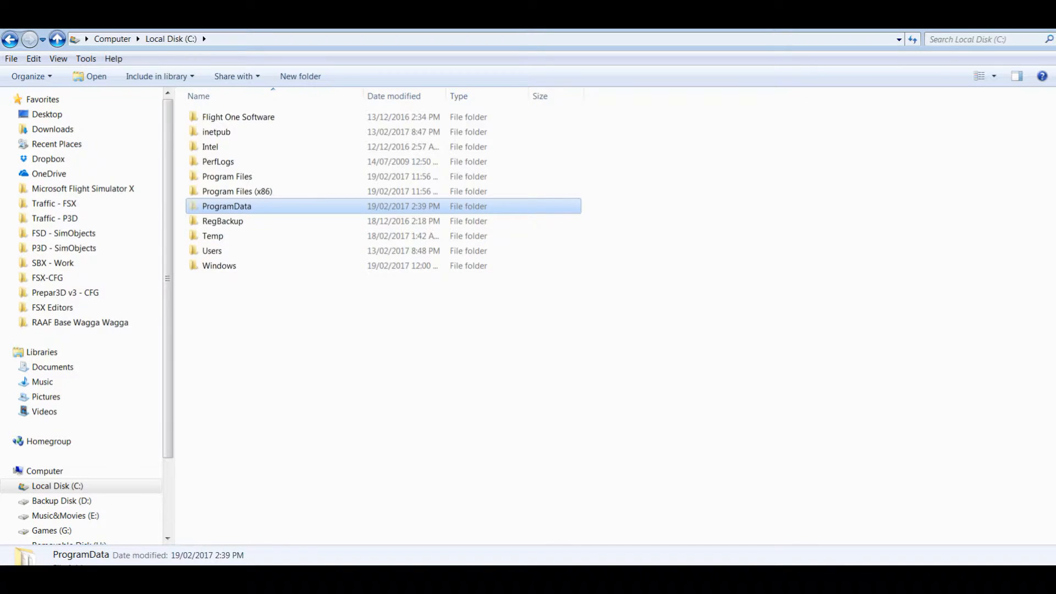
Step: Open ProgramData\Lockheed Martin\Prepar3D v3\simobjects.cfg in Notepad2
double_click(226, 206)
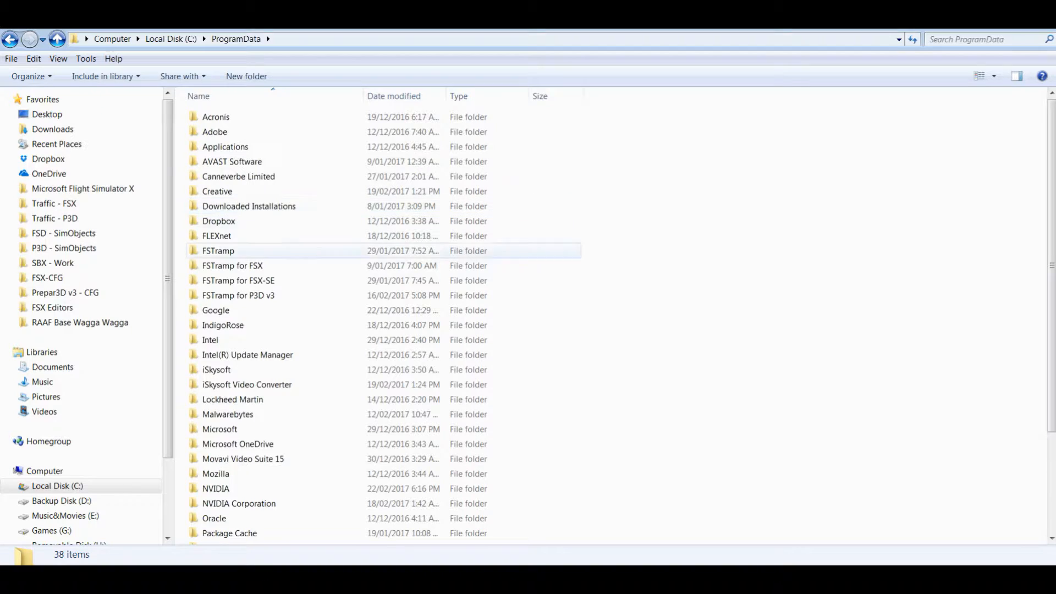
left_click(232, 399)
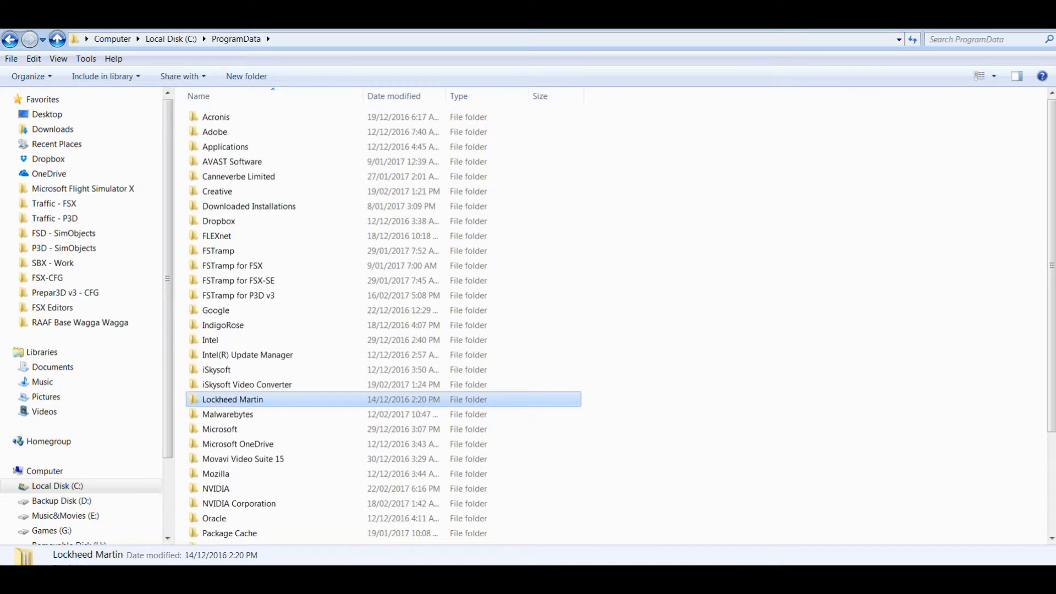
double_click(232, 399)
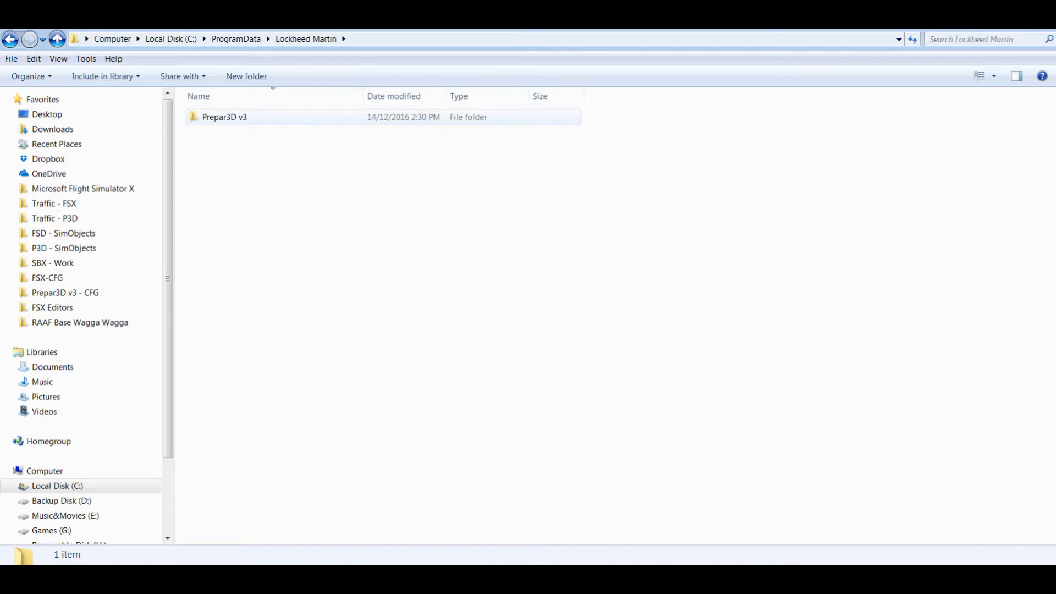
double_click(224, 117)
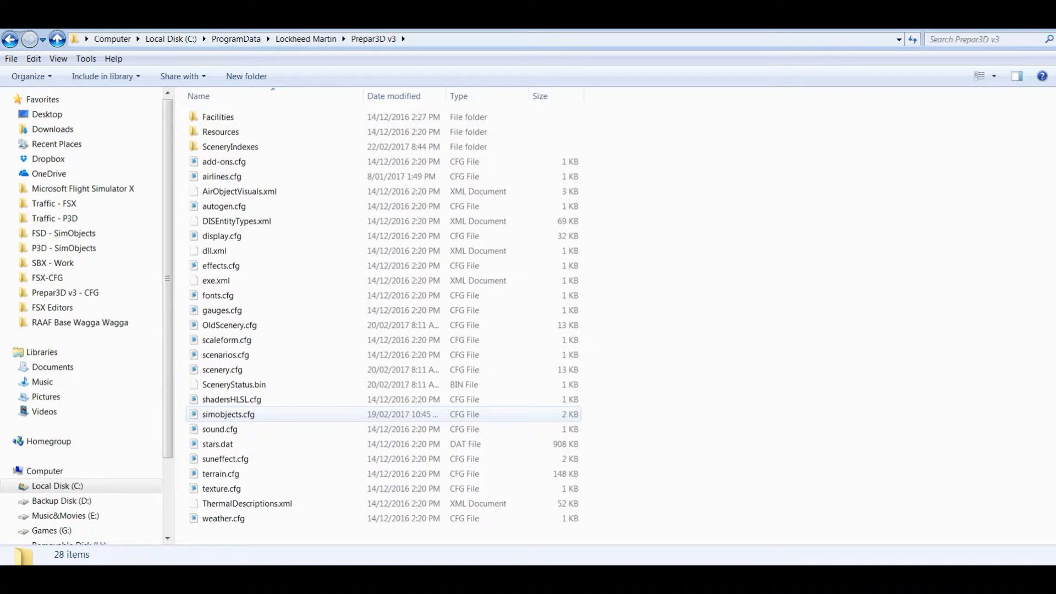
left_click(228, 414)
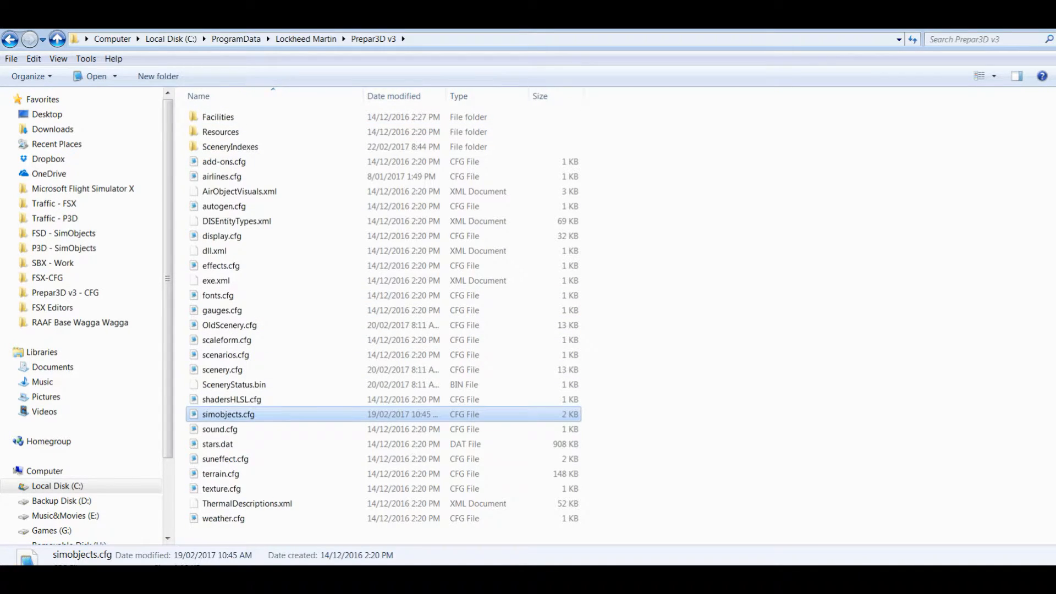
double_click(228, 414)
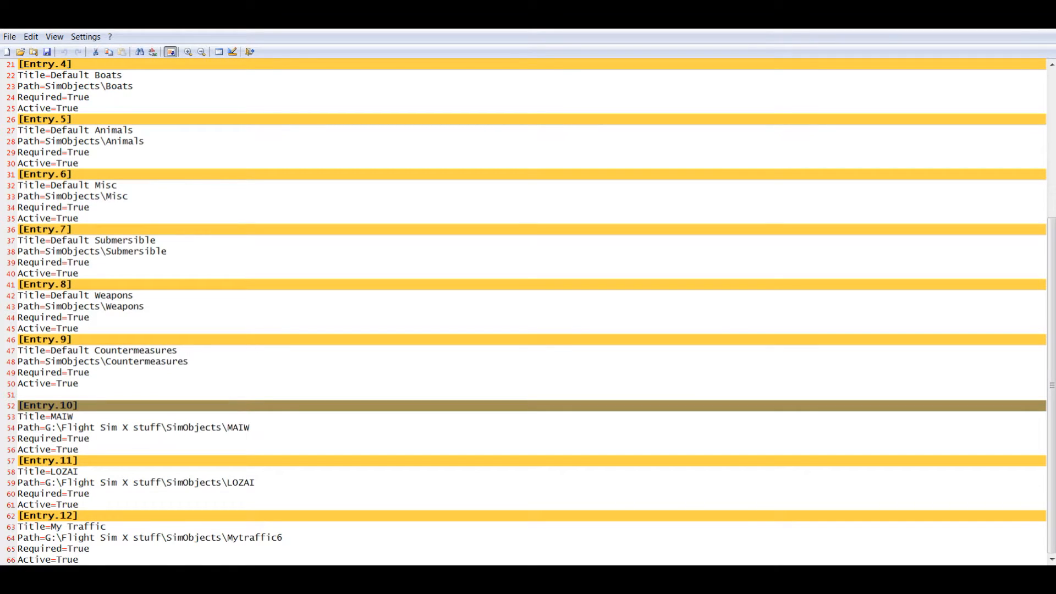
Step: Review the MAIW, LOZAI and My Traffic entries (Entry.10–Entry.12) in simobjects.cfg
double_click(61, 417)
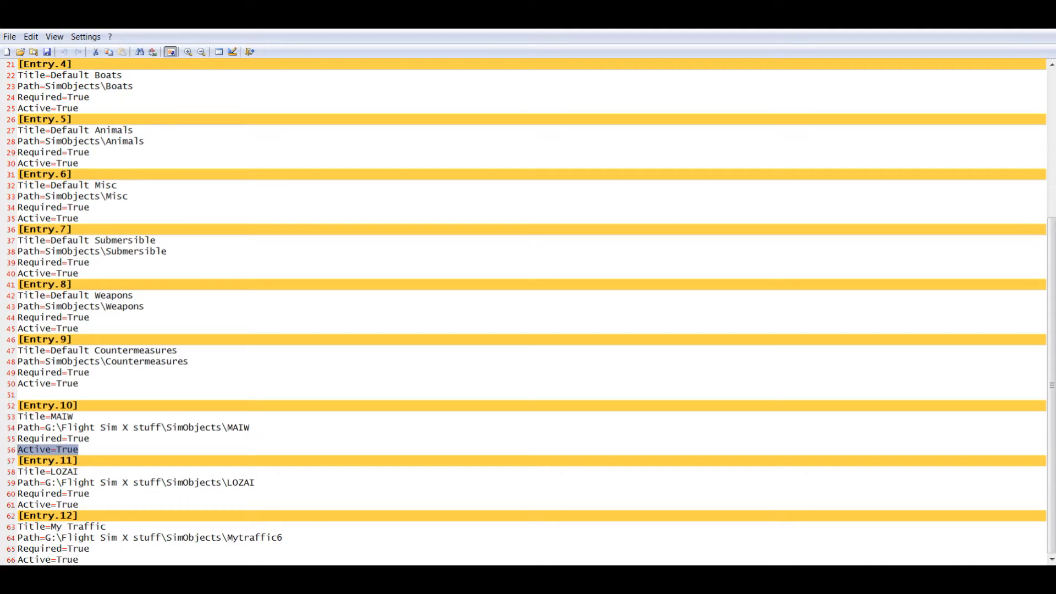
left_click(77, 450)
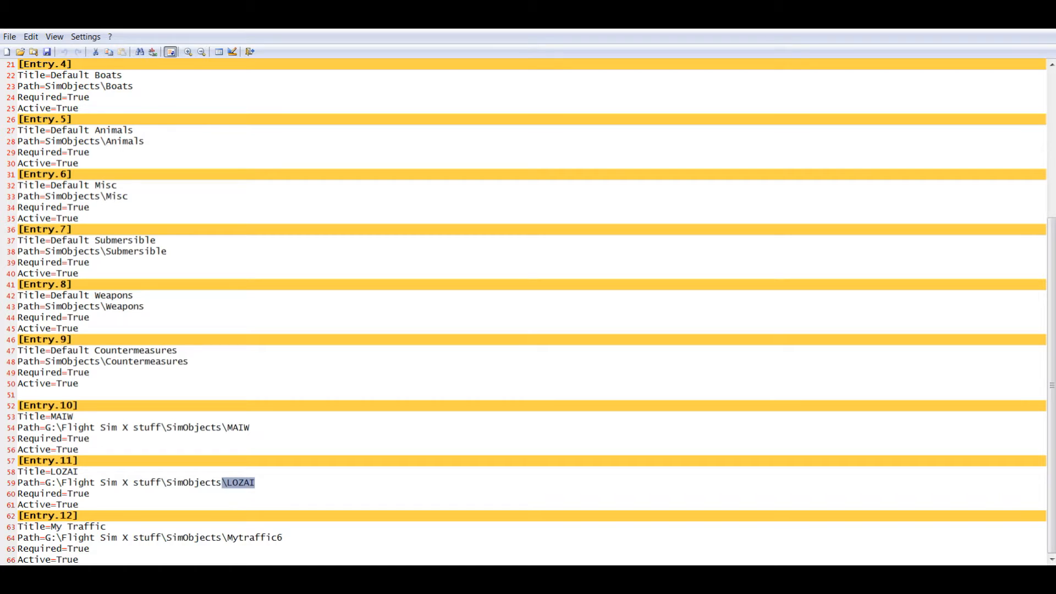
left_click(255, 482)
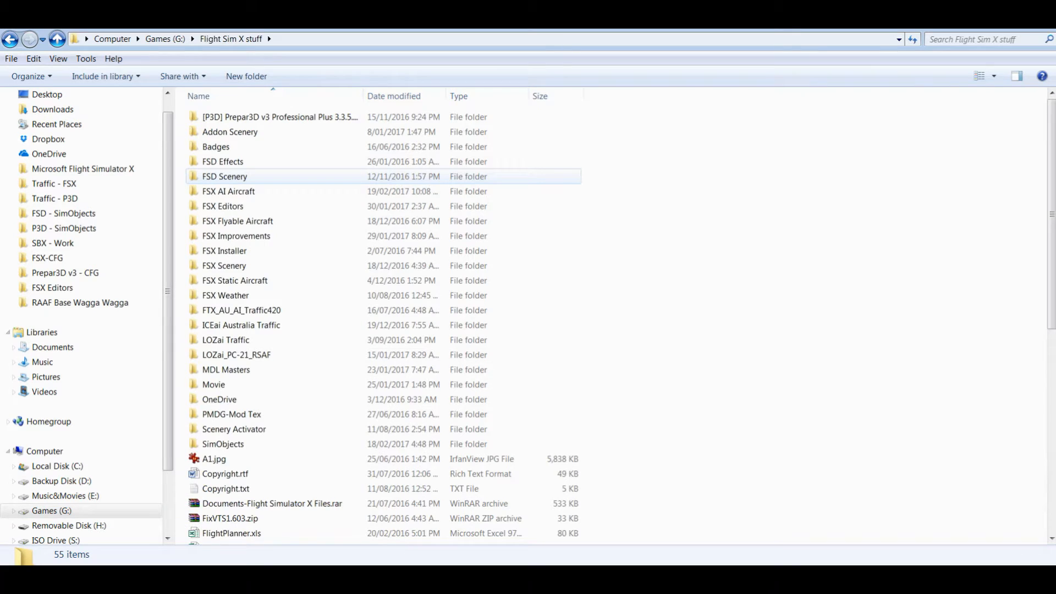
Step: Open the SimObjects folder and browse the LOZai and MAIW traffic folders
left_click(223, 444)
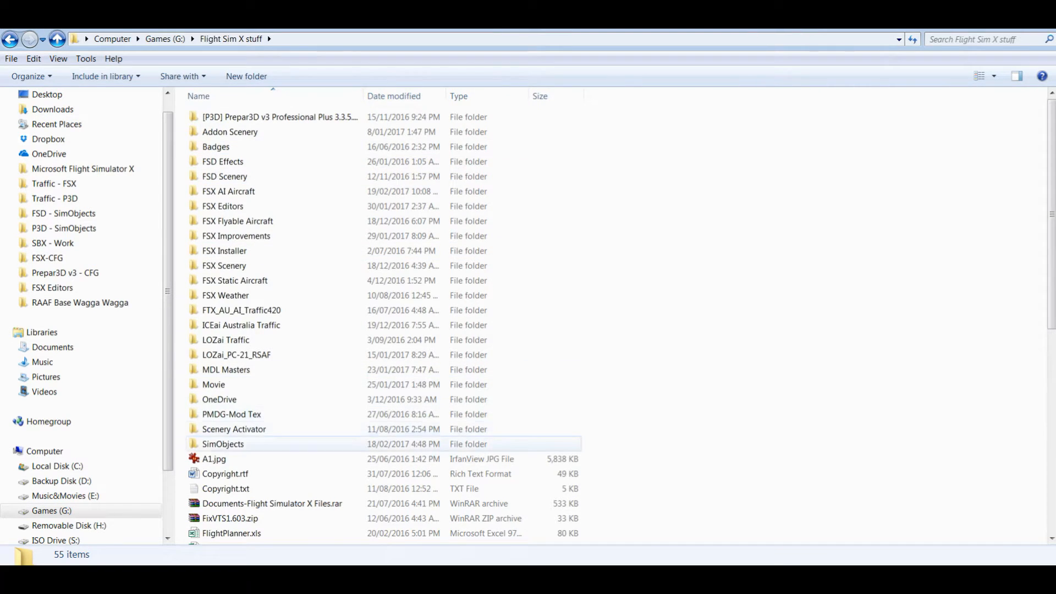
double_click(223, 444)
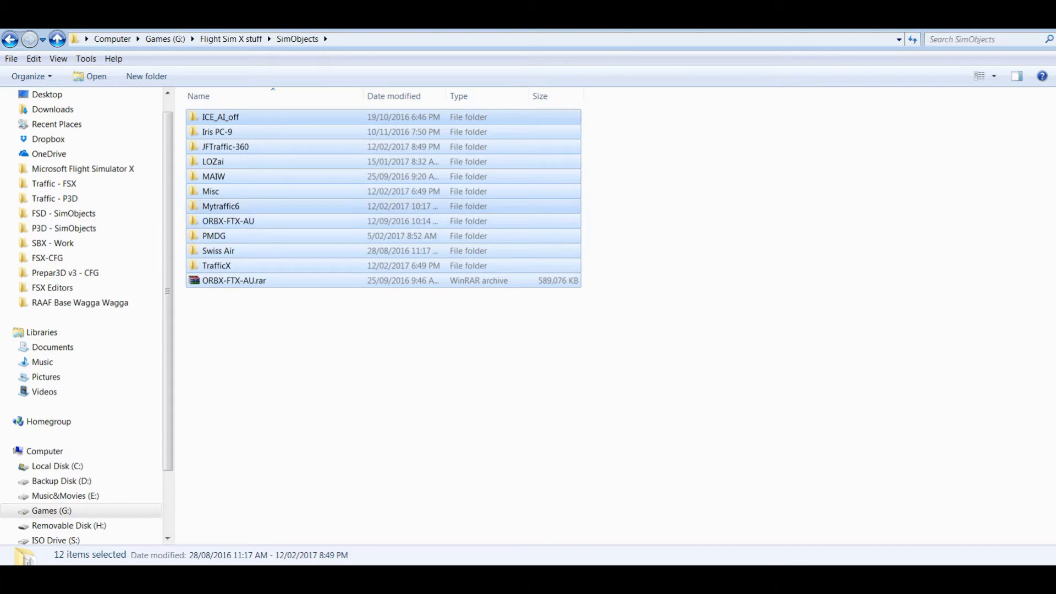
left_click(213, 161)
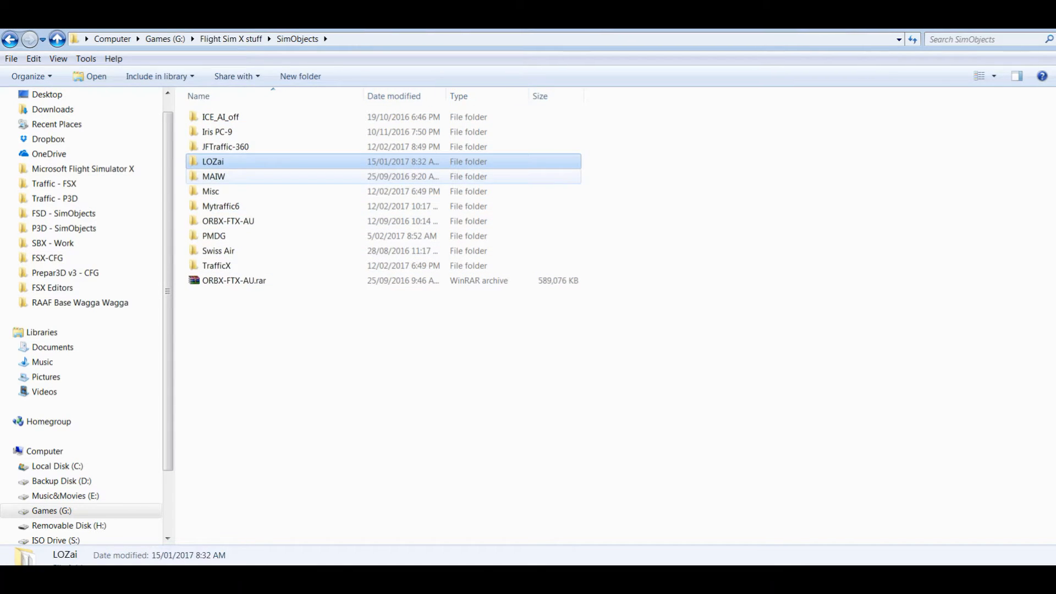
left_click(213, 176)
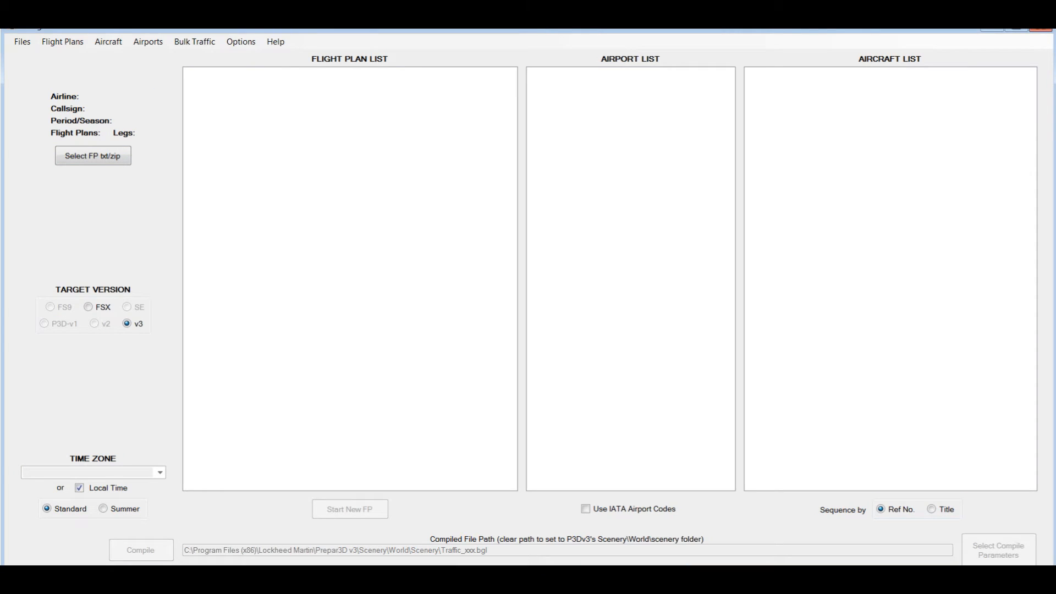
left_click(194, 41)
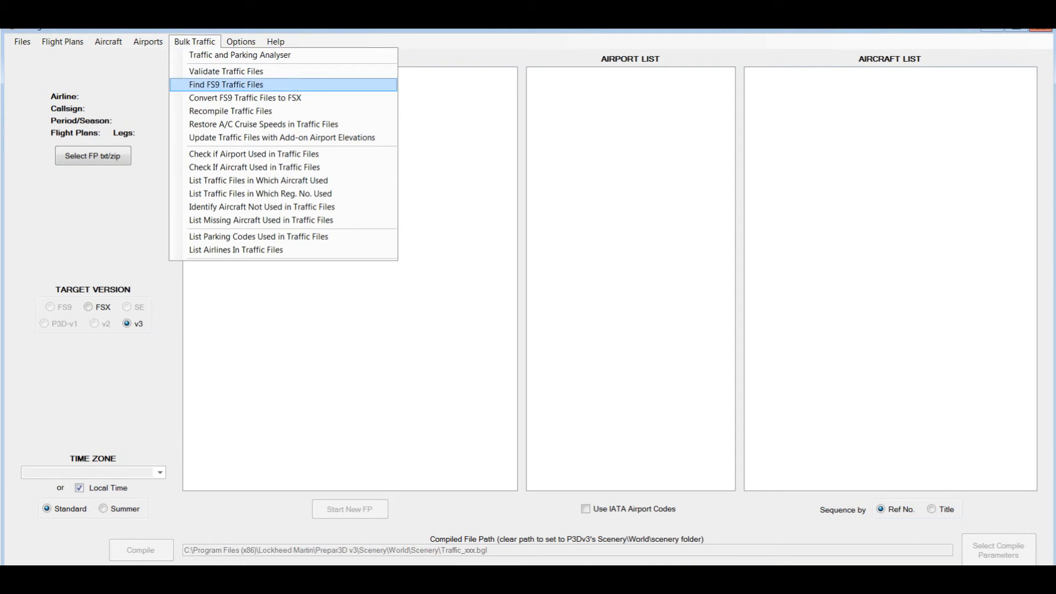
mouse_move(244, 98)
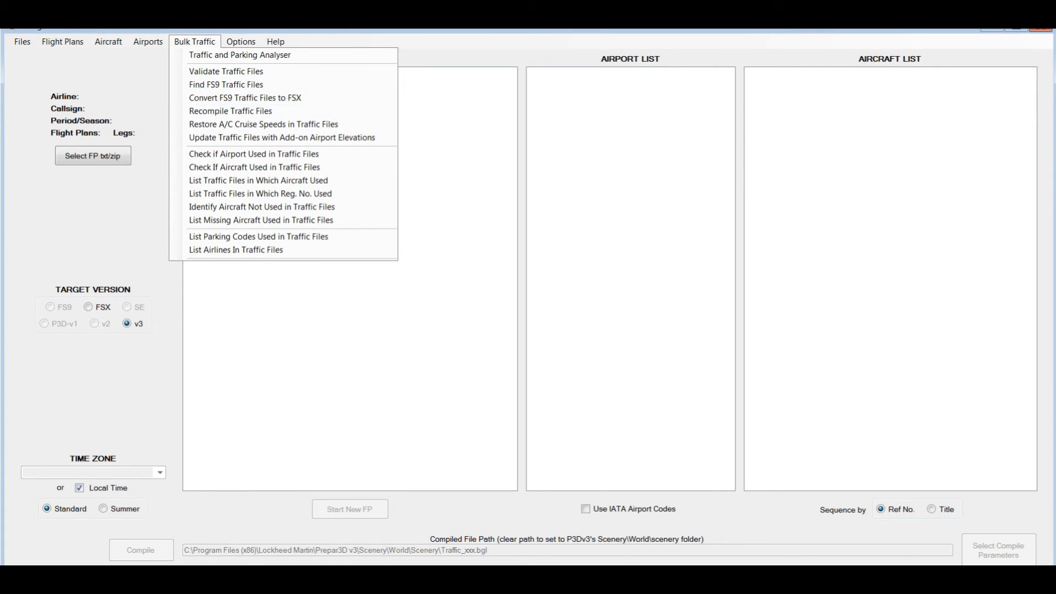
mouse_move(244, 98)
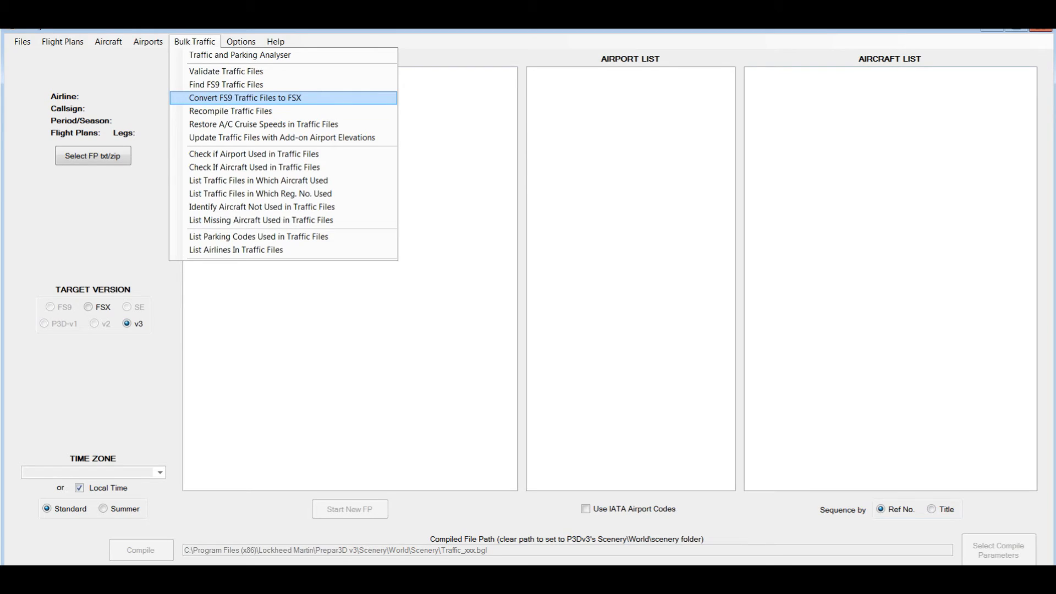
mouse_move(229, 111)
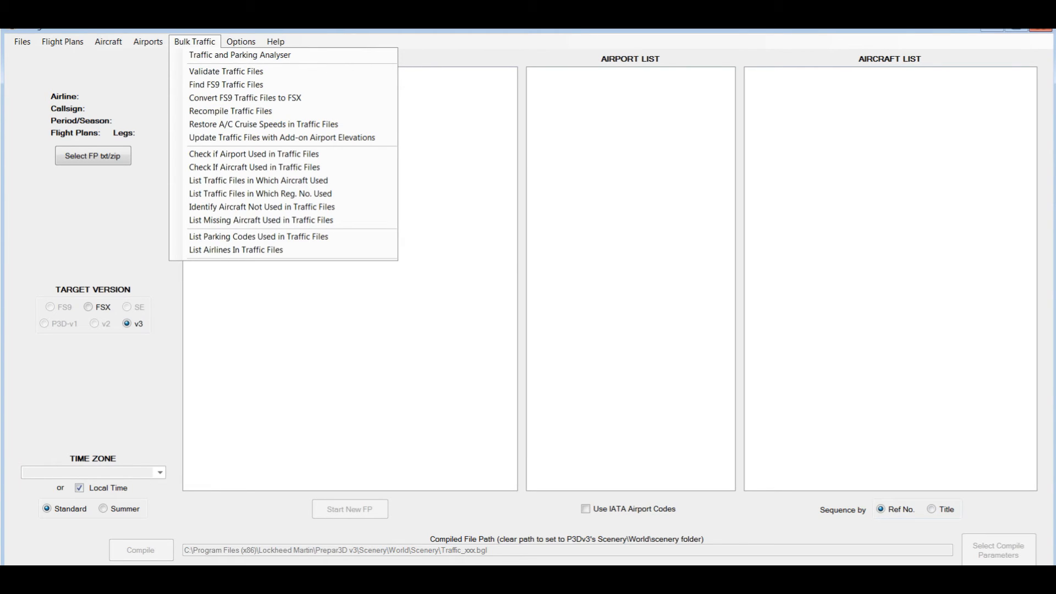
left_click(194, 41)
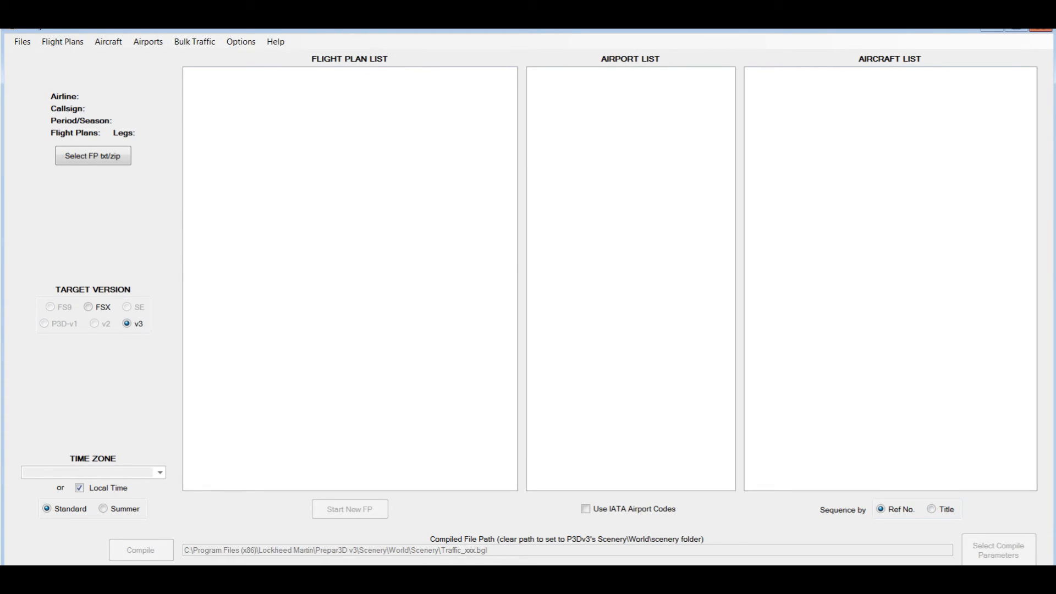